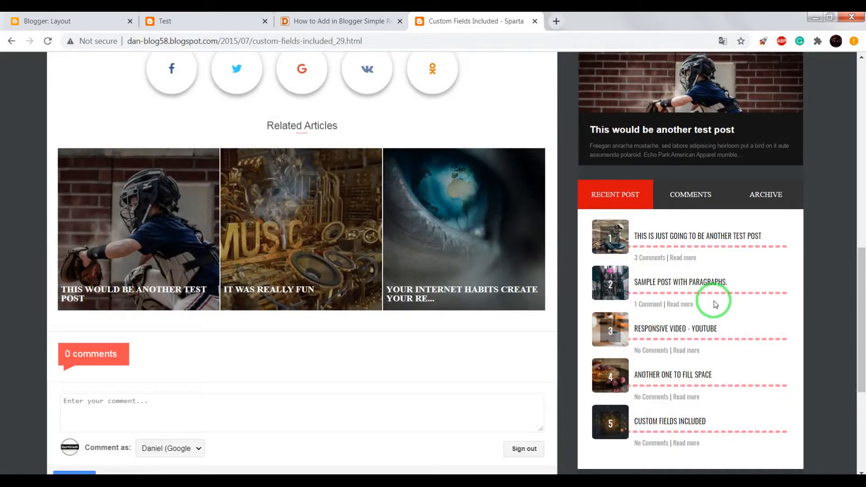
pyautogui.moveTo(666, 291)
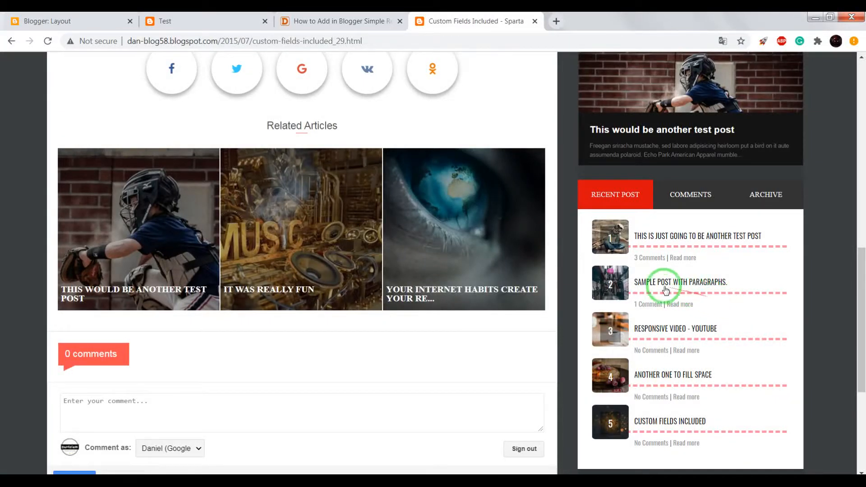
pyautogui.moveTo(591, 270)
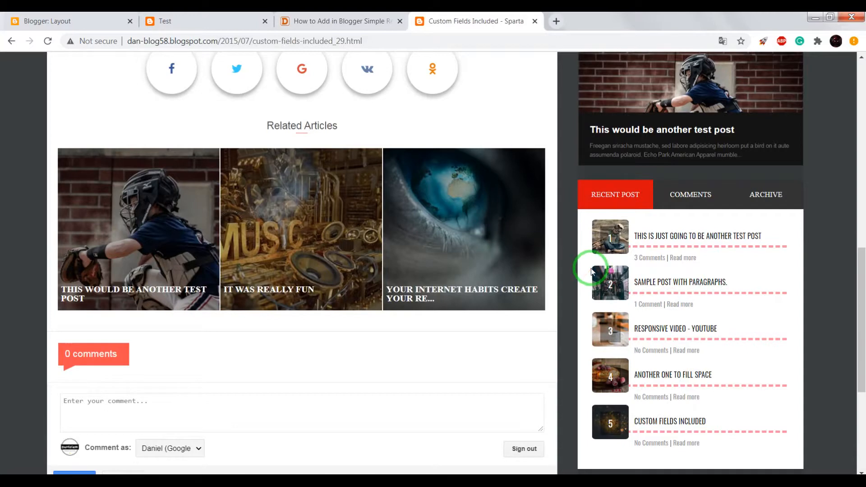
pyautogui.moveTo(560, 220)
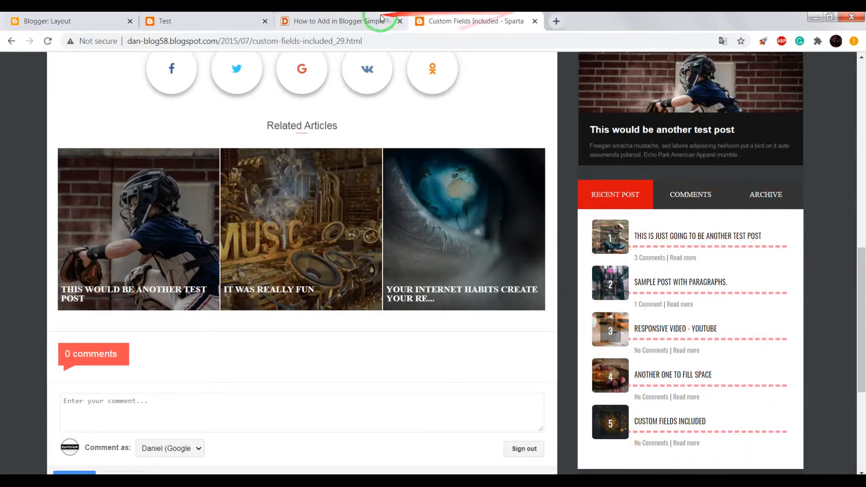
# Review the tutorial's steps and select the simple recent posts widget code to copy.
pyautogui.click(337, 21)
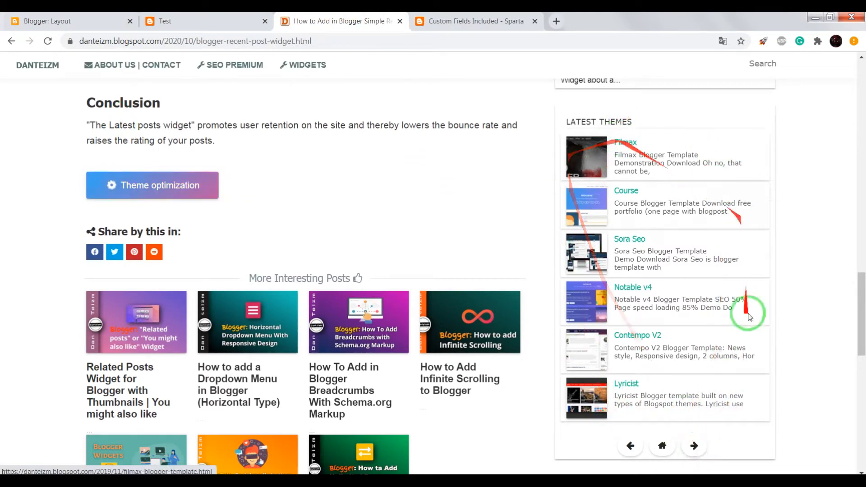
pyautogui.click(694, 446)
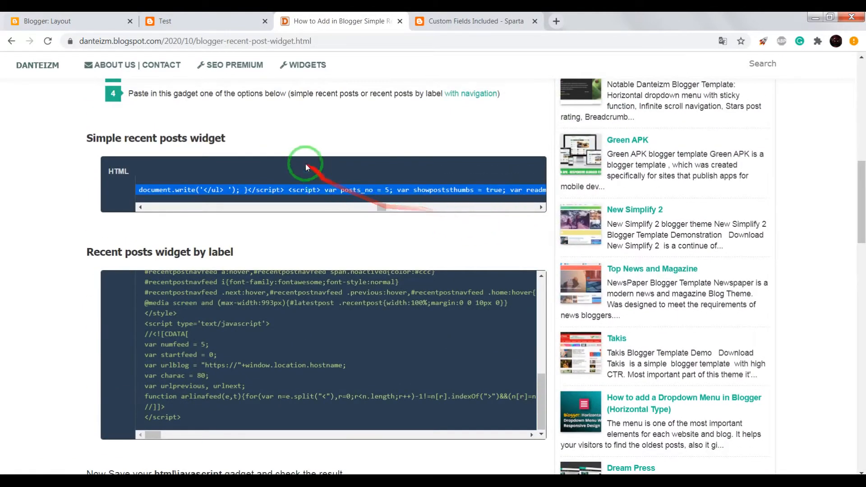
pyautogui.scroll(3)
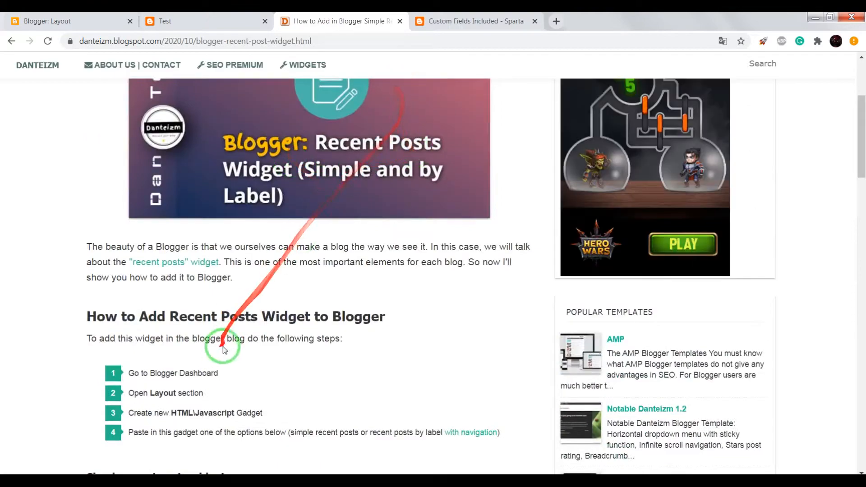
pyautogui.scroll(3)
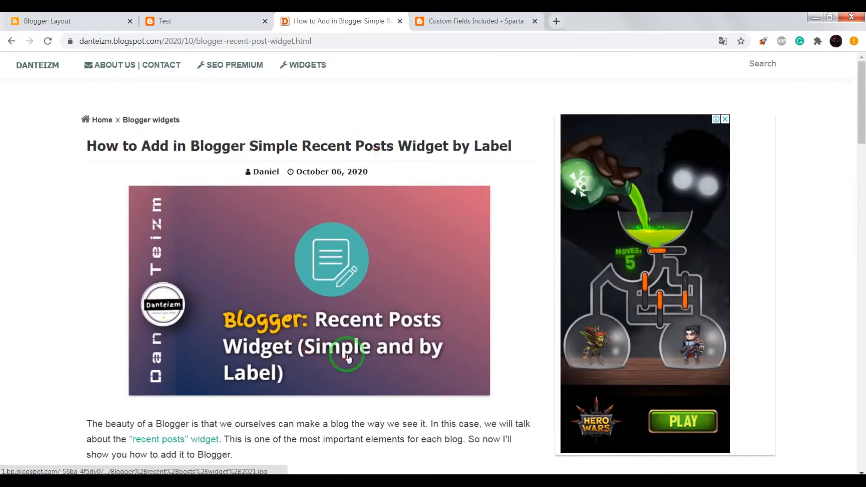
pyautogui.scroll(-3)
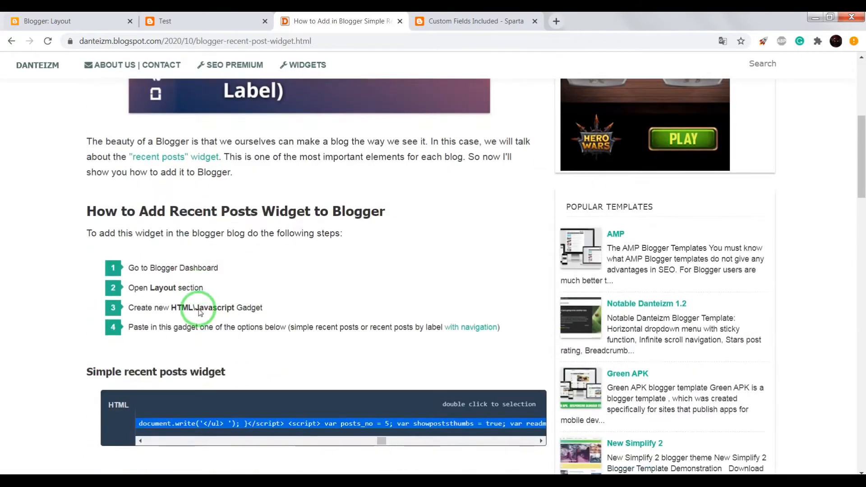
pyautogui.scroll(-3)
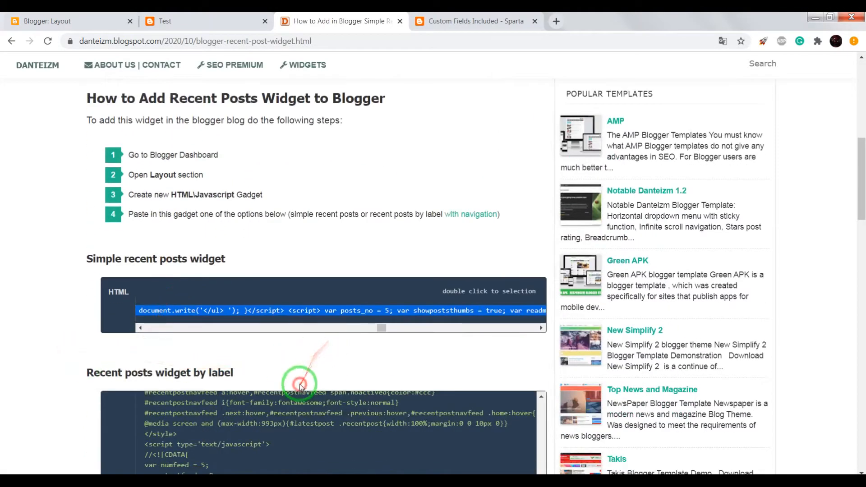
pyautogui.moveTo(107, 250)
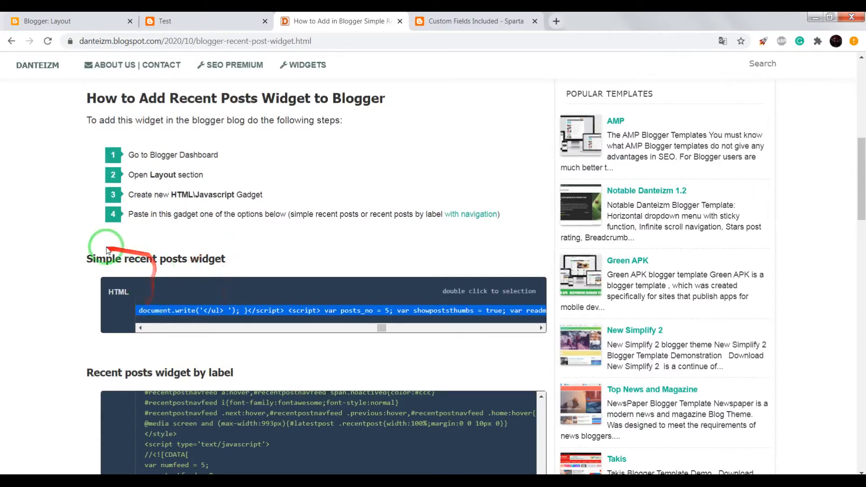
pyautogui.doubleClick(221, 310)
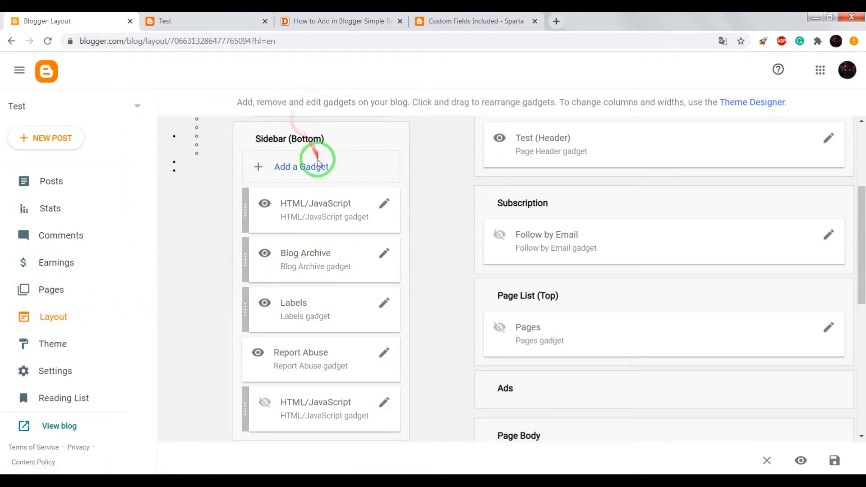
# Add an HTML/JavaScript gadget to Sidebar (Bottom) with the pasted recent posts code and save it.
pyautogui.click(301, 166)
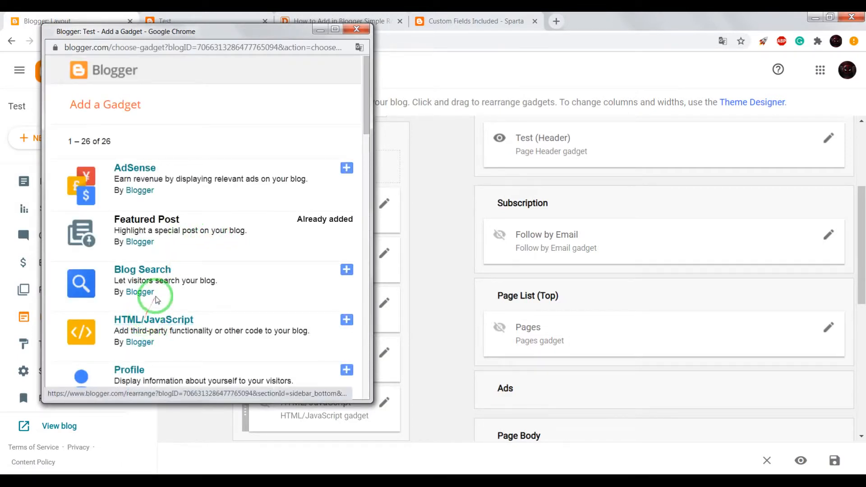
pyautogui.click(347, 320)
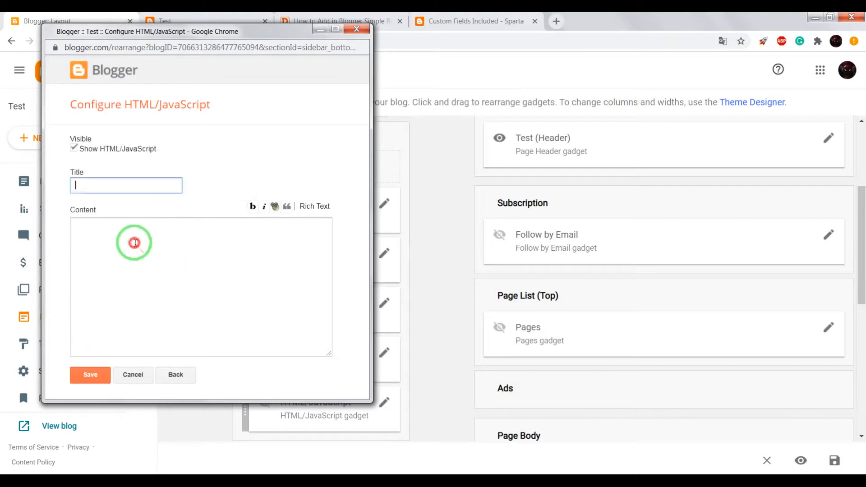
pyautogui.rightClick(113, 240)
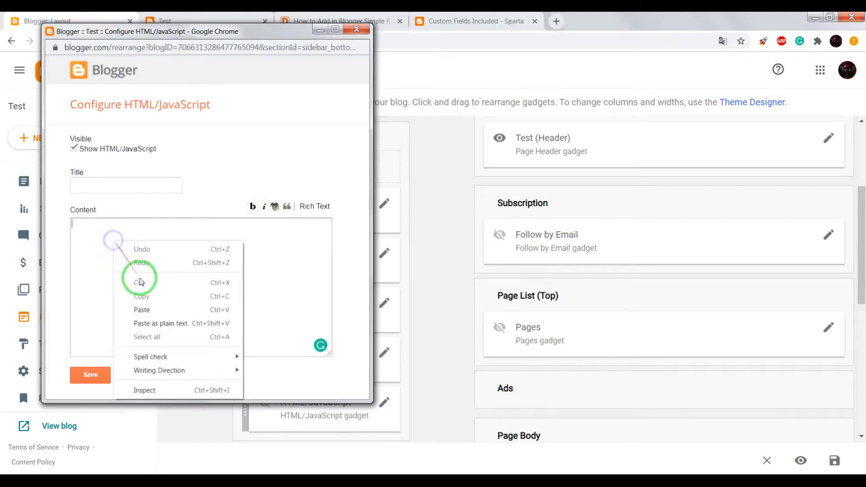
pyautogui.click(142, 310)
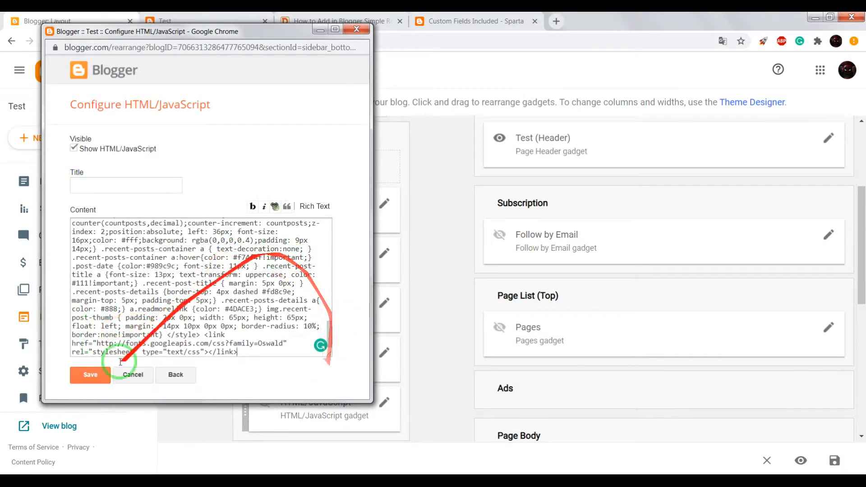
pyautogui.click(91, 374)
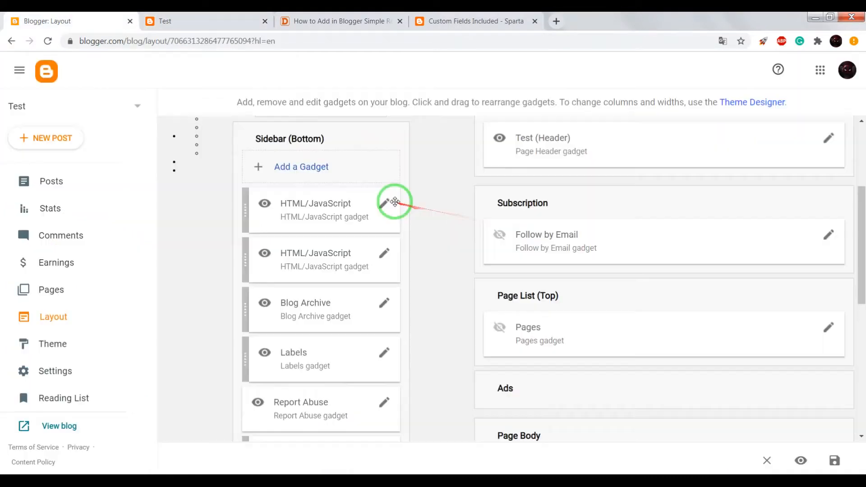
# Check the recent posts list on the live Test blog, then return to the layout page.
pyautogui.click(204, 21)
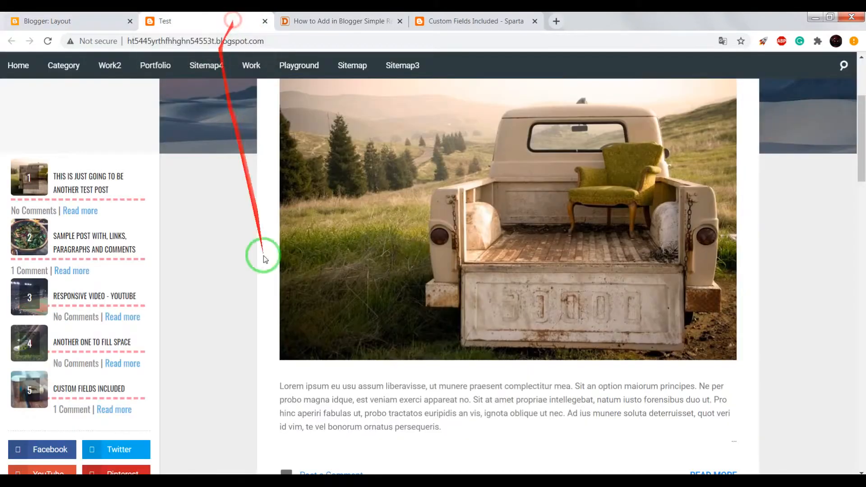
pyautogui.moveTo(229, 255)
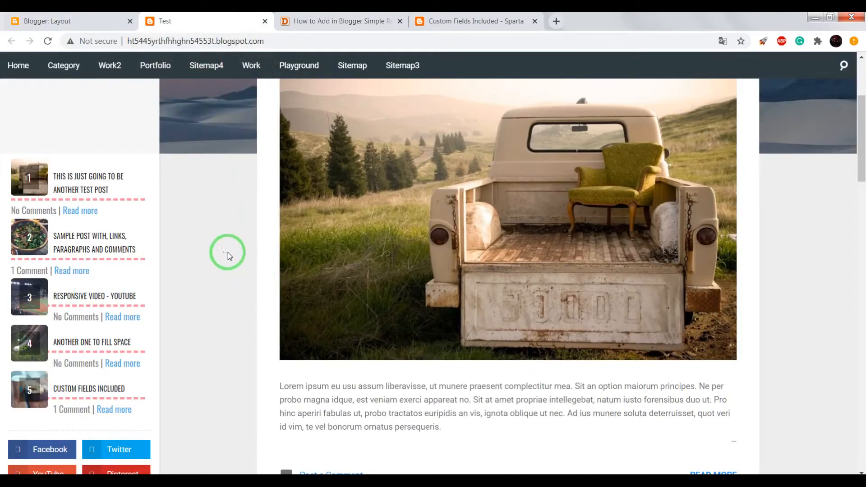
pyautogui.click(62, 21)
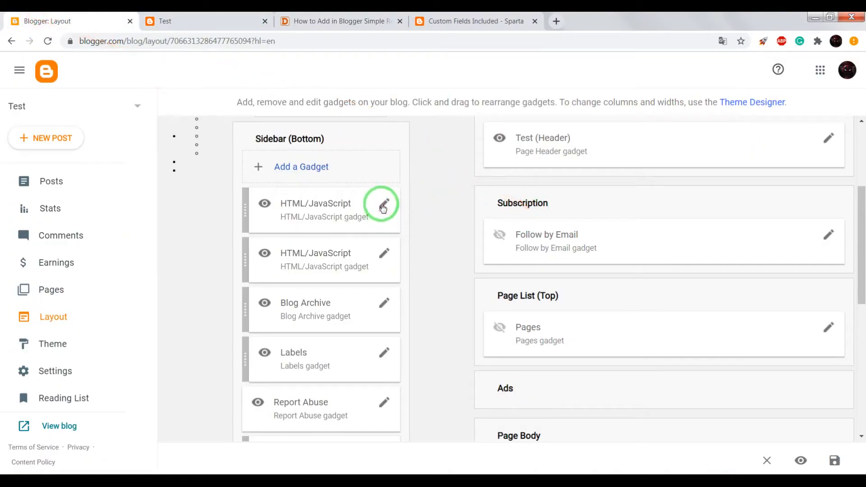
# Edit the gadget's posts_no setting so the sidebar lists seven posts, save and check the blog.
pyautogui.click(384, 207)
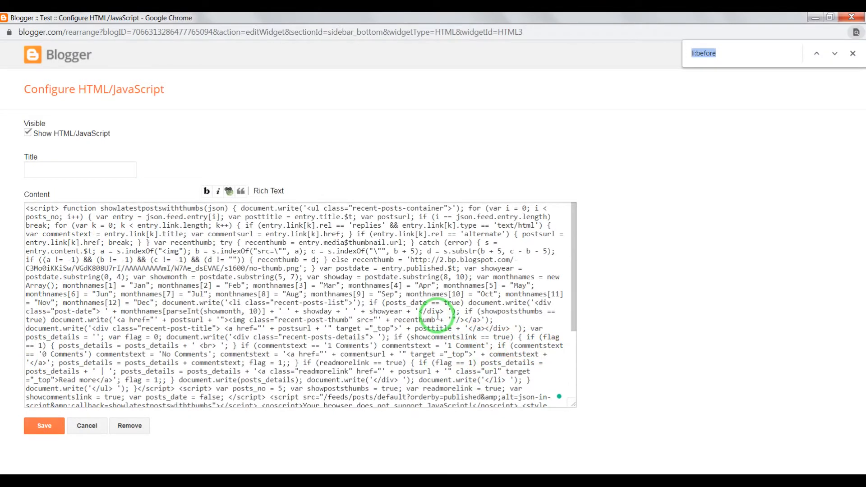
pyautogui.write('var posts_no')
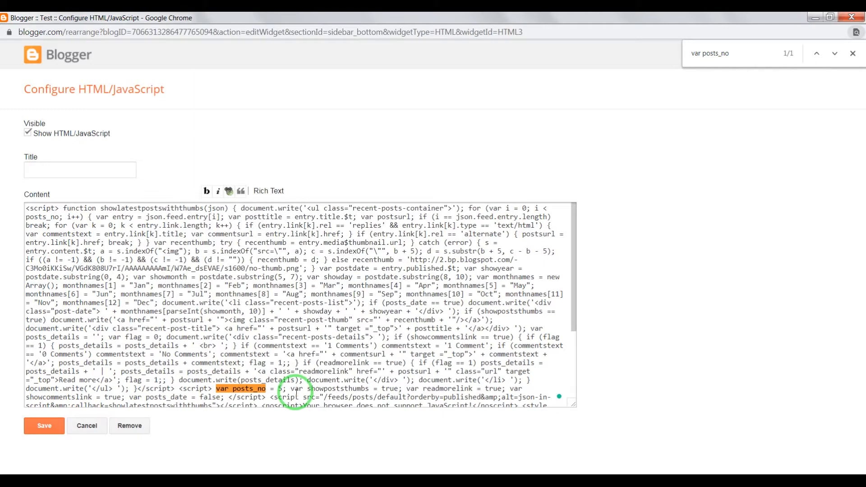
pyautogui.press('backspace')
pyautogui.write('7')
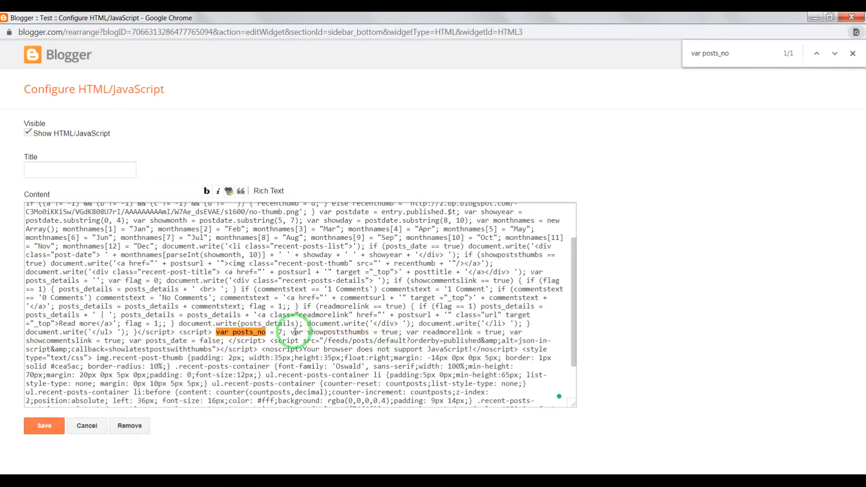
pyautogui.moveTo(395, 331)
pyautogui.write('fals')
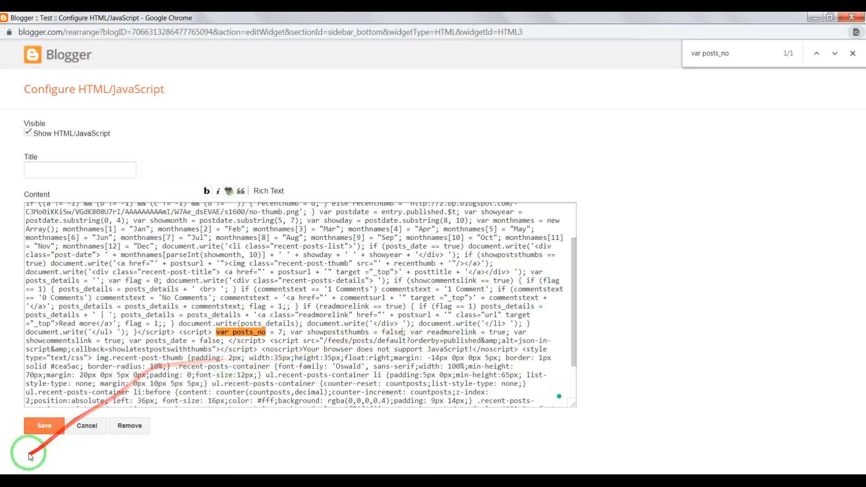
pyautogui.click(44, 425)
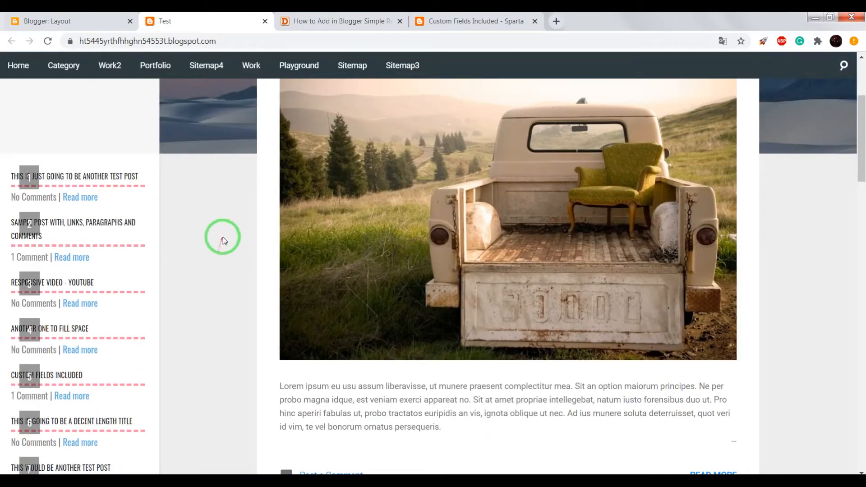
pyautogui.scroll(-3)
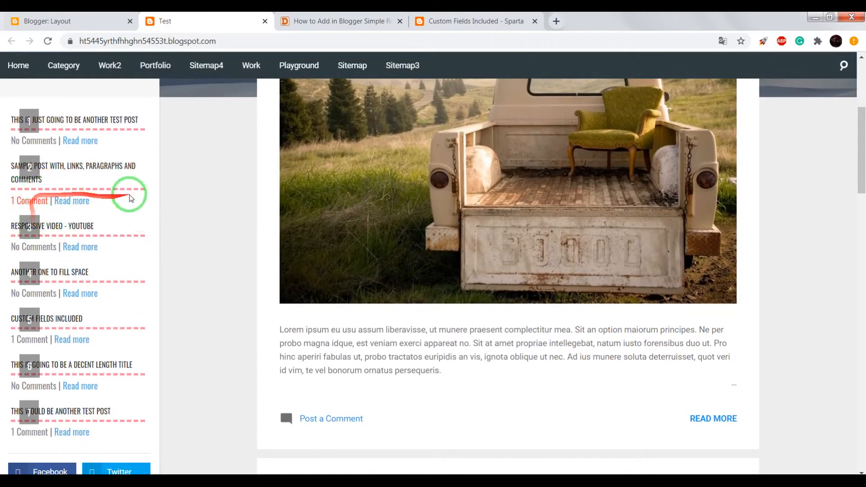
pyautogui.click(65, 21)
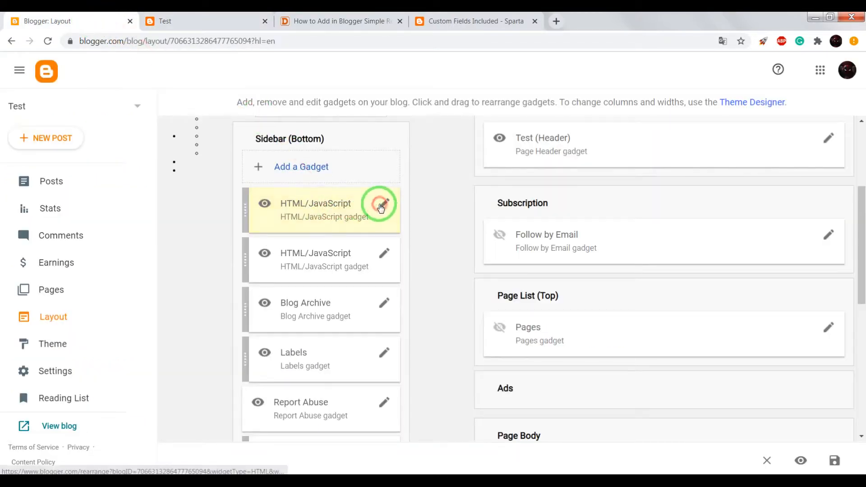
# Edit the gadget's li:before CSS rule to remove the numbered markers and save it.
pyautogui.click(384, 203)
pyautogui.write('li:')
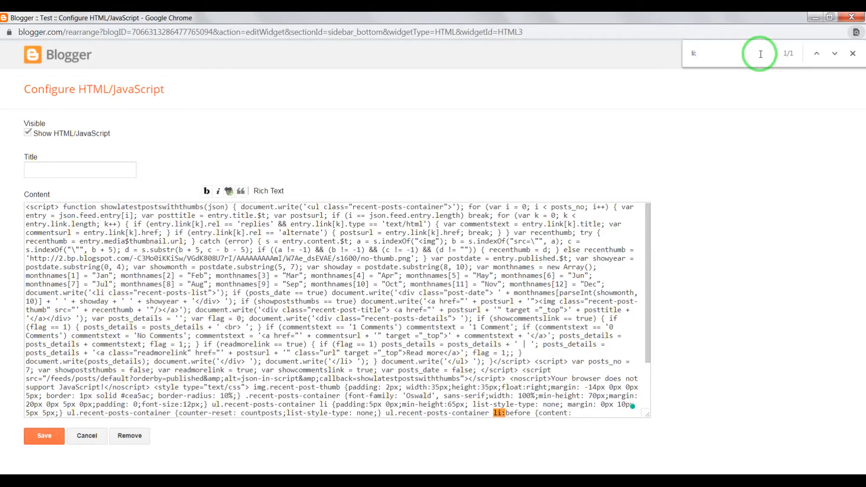
pyautogui.write('before')
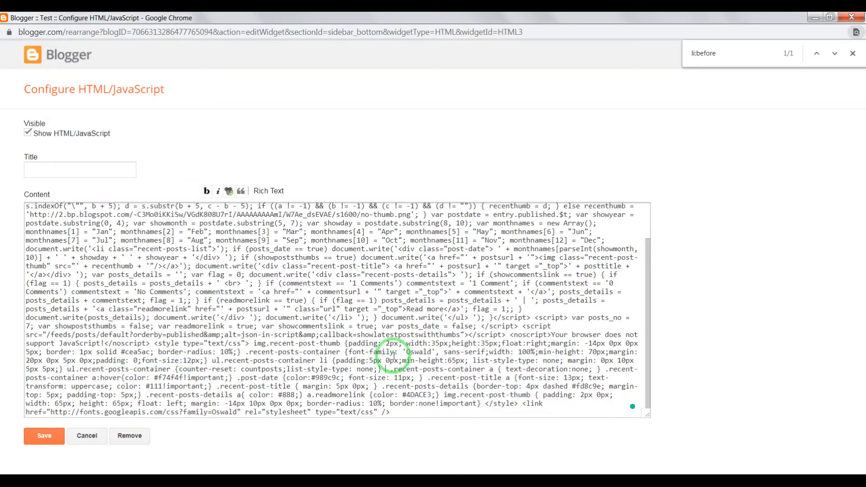
pyautogui.click(44, 436)
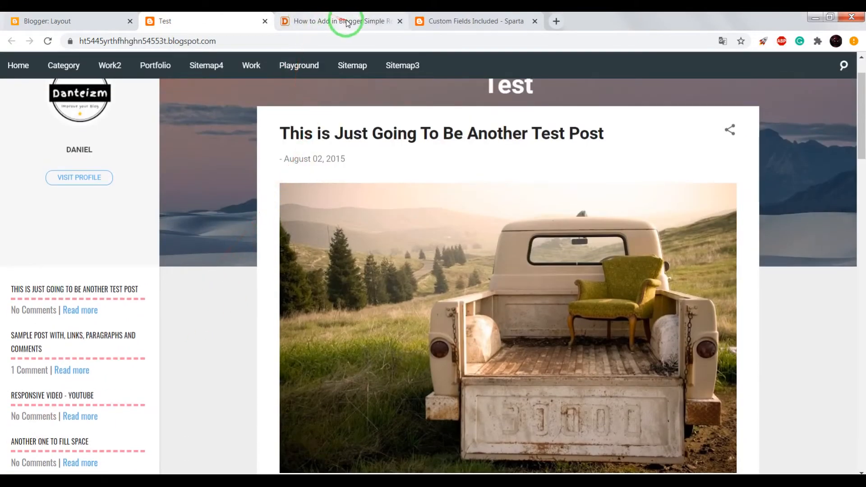
# Select the tutorial's 'Recent posts widget by label' code to copy.
pyautogui.click(341, 21)
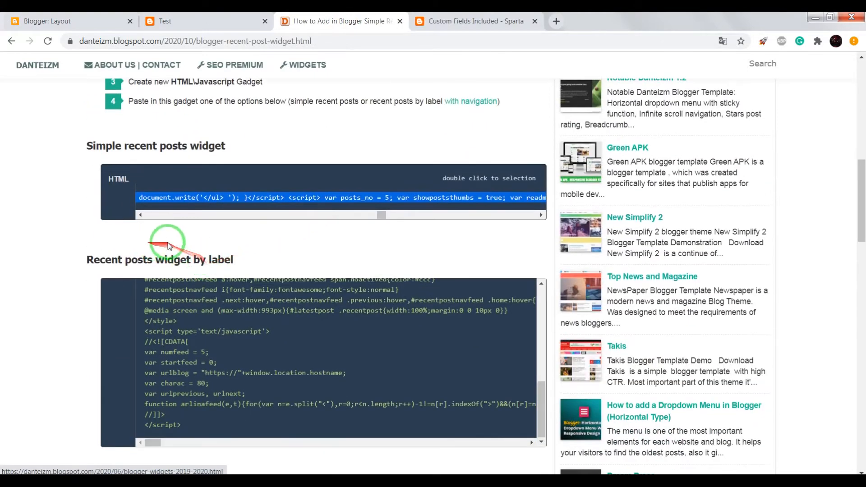
pyautogui.scroll(-3)
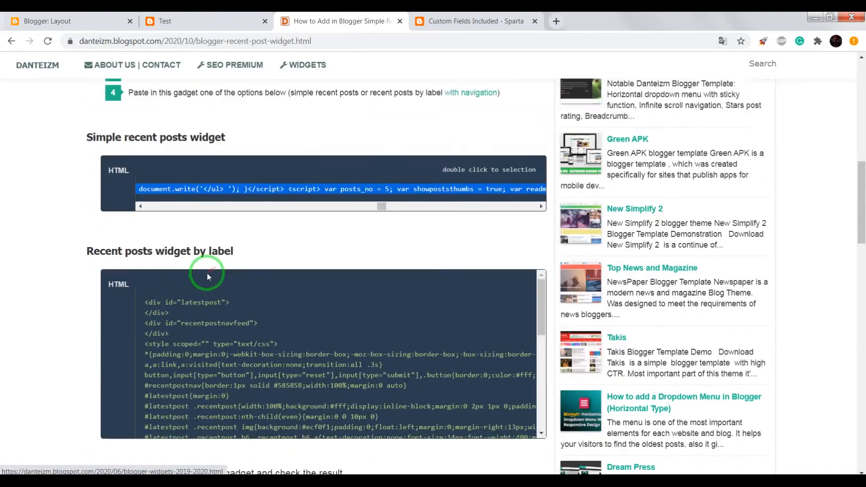
pyautogui.doubleClick(221, 276)
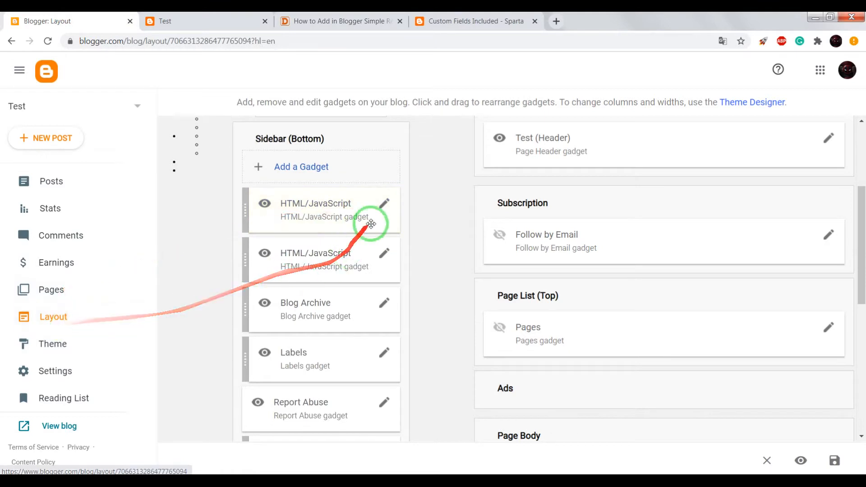
# Remove the old recent posts gadget from the layout and confirm.
pyautogui.click(385, 203)
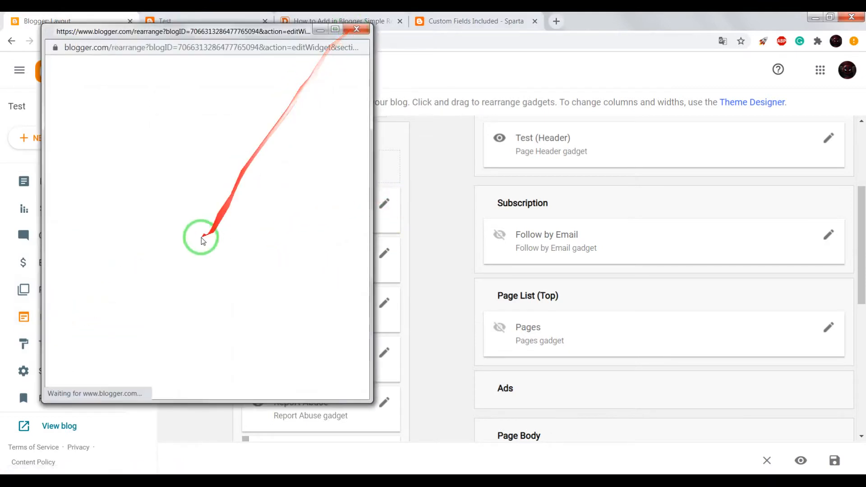
pyautogui.click(176, 372)
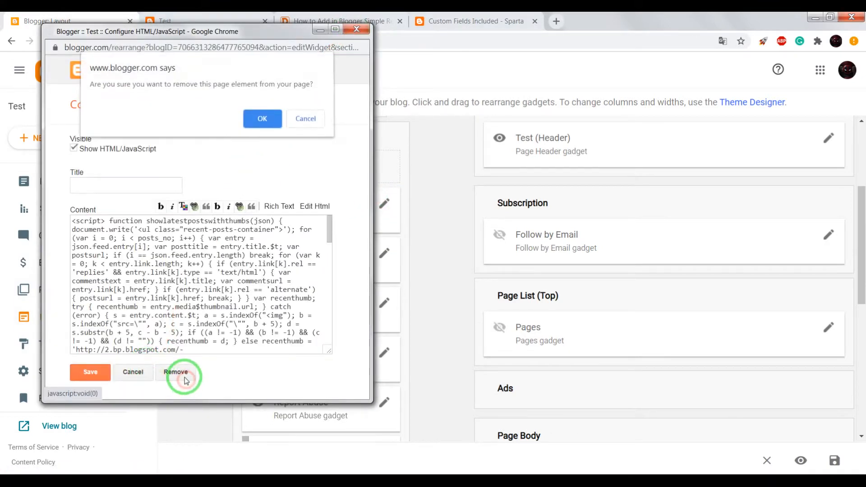
pyautogui.click(262, 118)
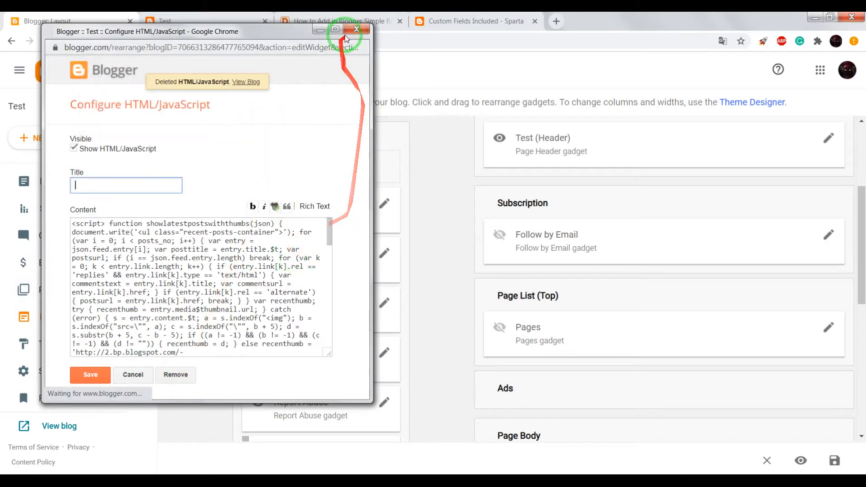
# Add a new HTML/JavaScript gadget to the bottom sidebar ready for the by-label code.
pyautogui.click(175, 374)
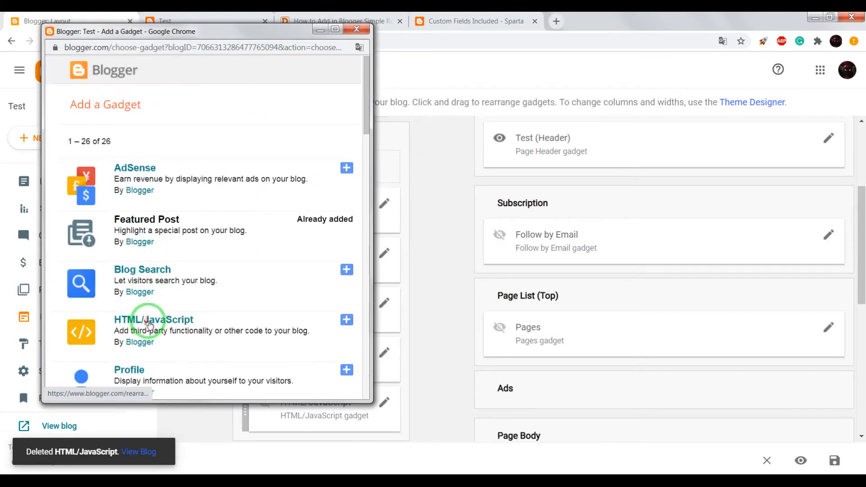
pyautogui.click(153, 319)
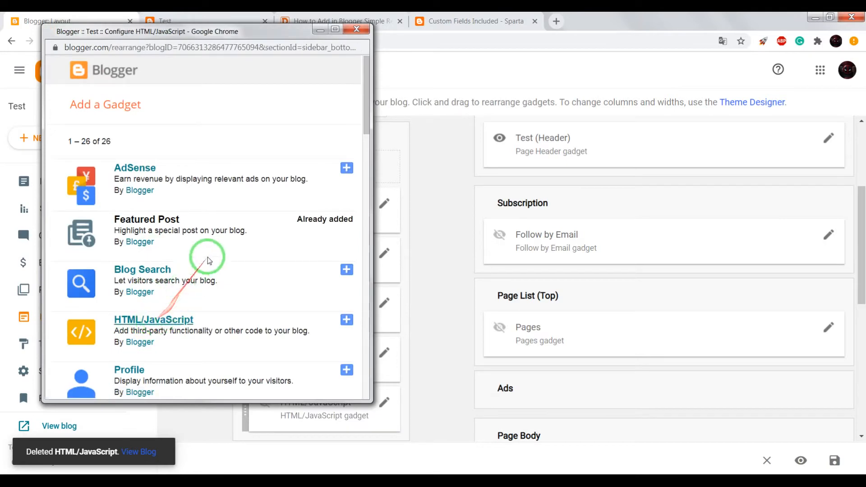
pyautogui.click(346, 320)
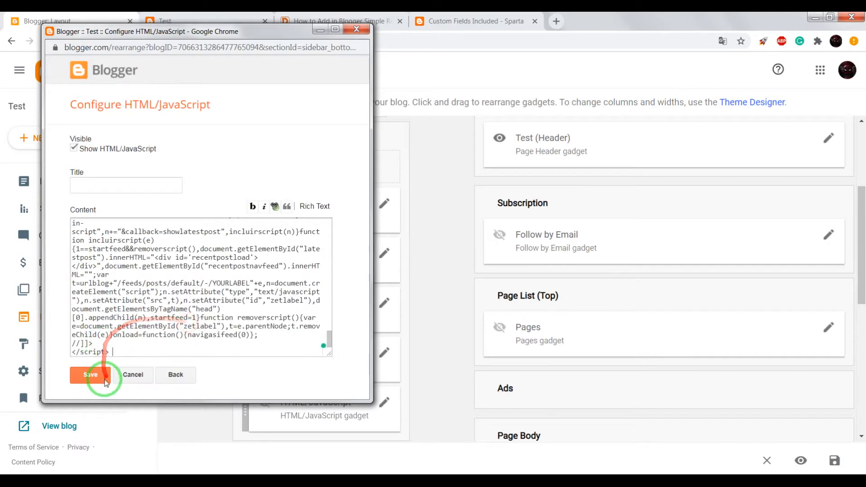
# Save the label-based gadget and inspect the live sidebar, which shows only a loading animation.
pyautogui.click(90, 374)
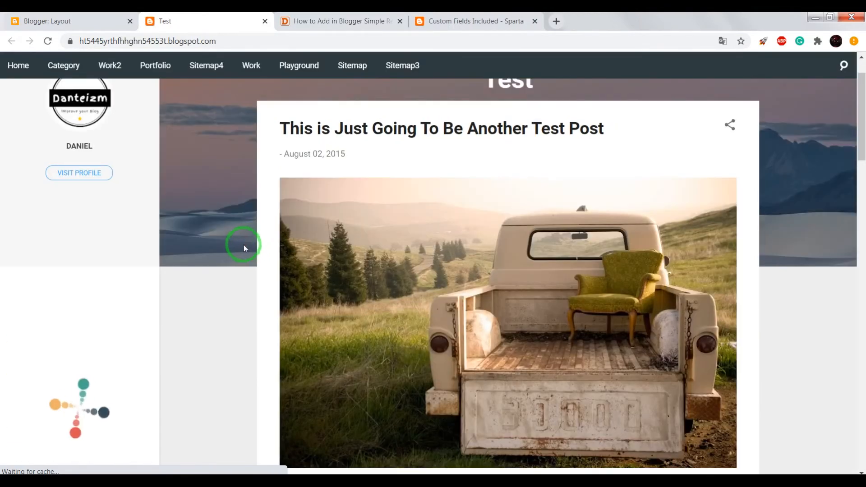
pyautogui.scroll(-3)
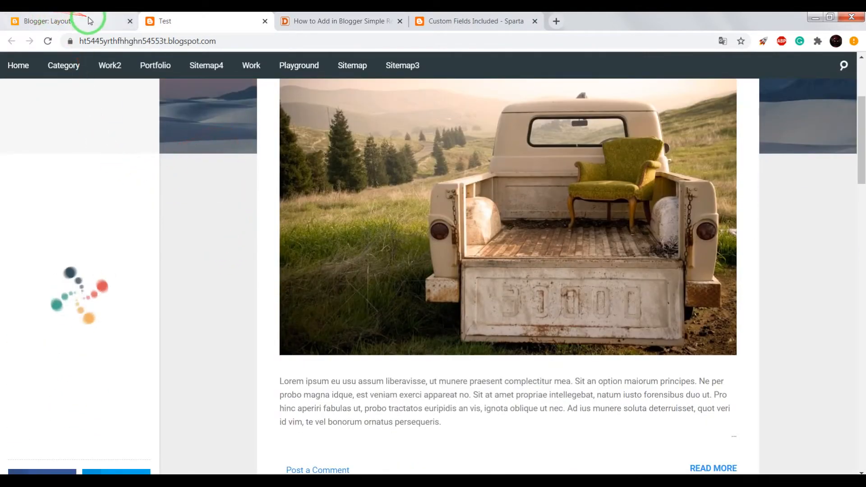
pyautogui.click(47, 21)
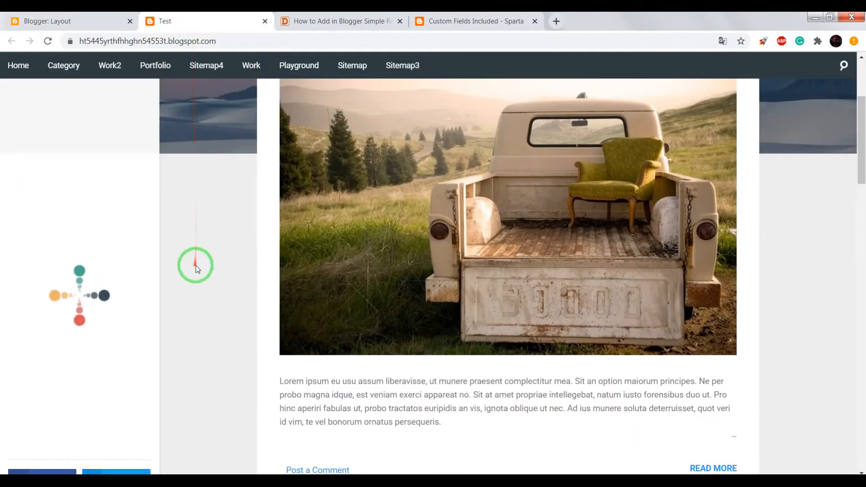
pyautogui.scroll(-3)
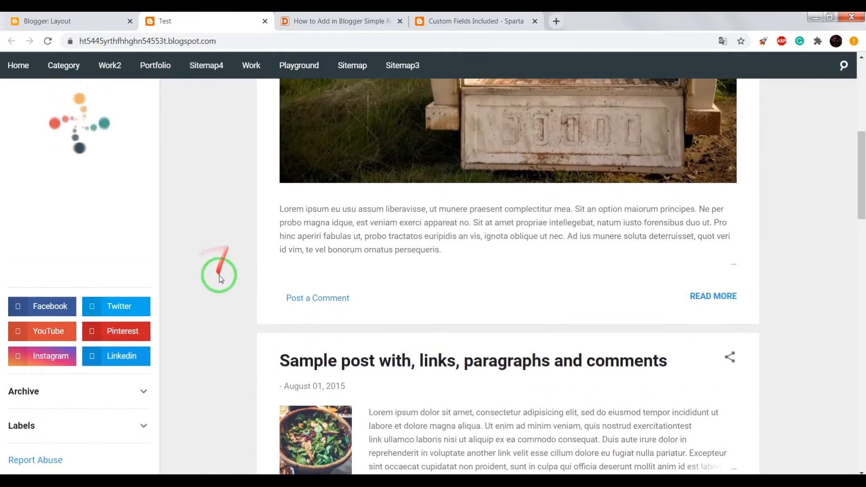
pyautogui.scroll(-3)
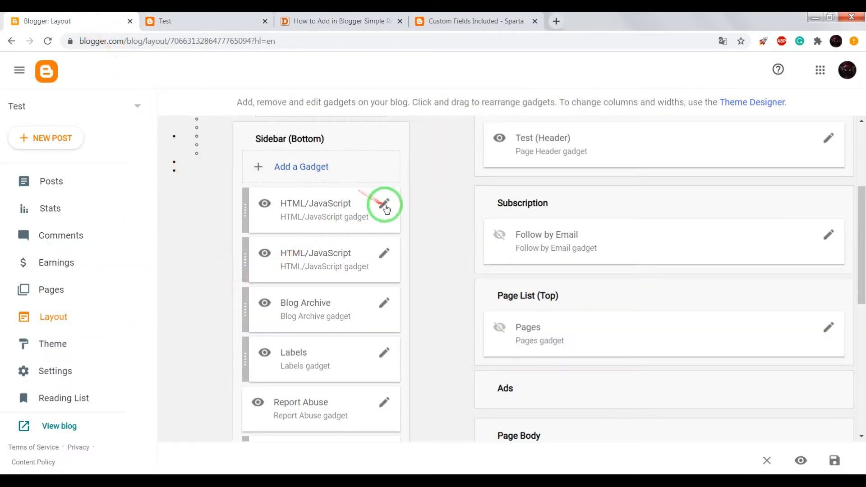
# Replace the YOURLABEL placeholder in the gadget's feed URL with Sport and save it.
pyautogui.click(384, 204)
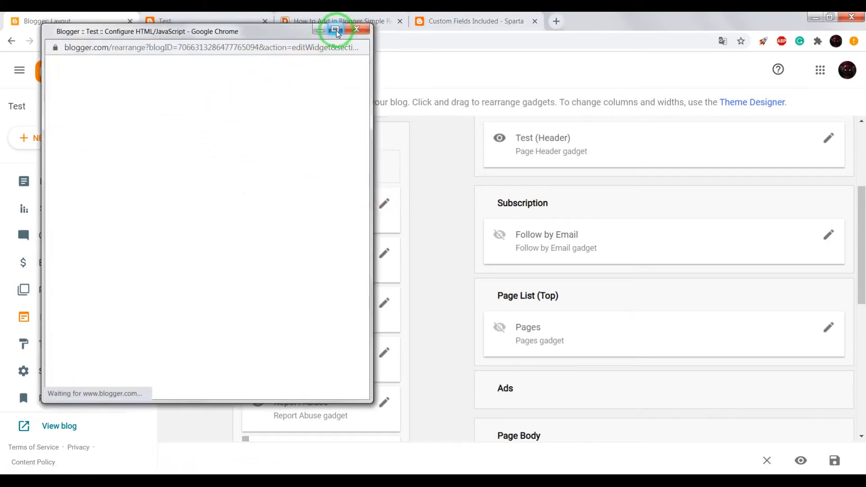
pyautogui.click(335, 29)
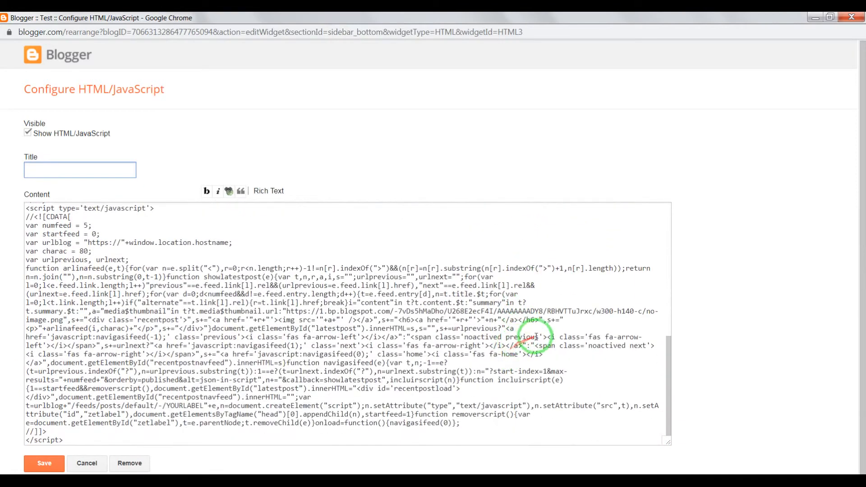
pyautogui.press('ctrl+f')
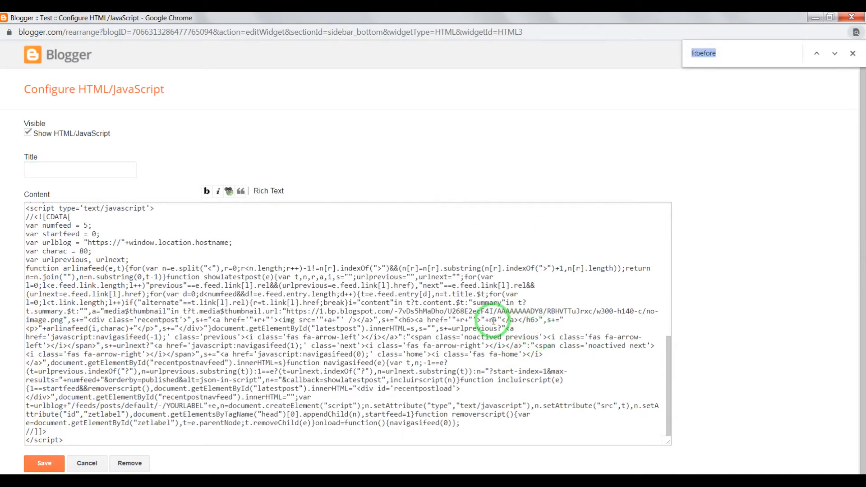
pyautogui.write('yourlabel')
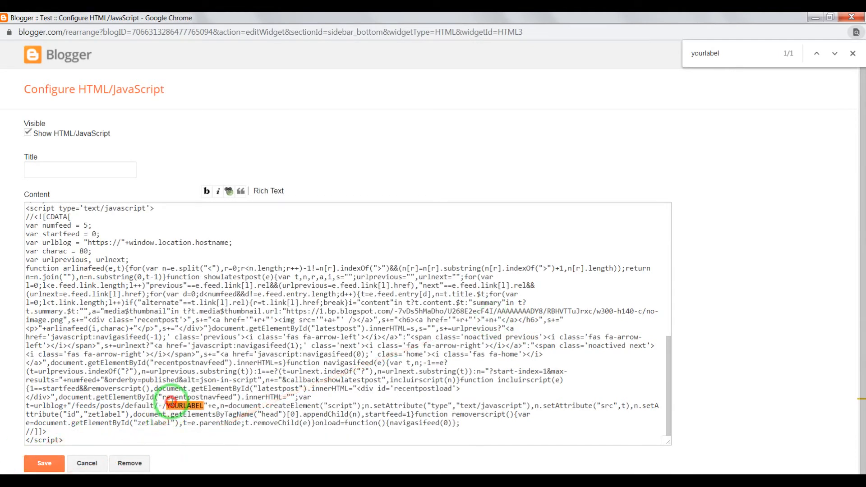
pyautogui.doubleClick(182, 406)
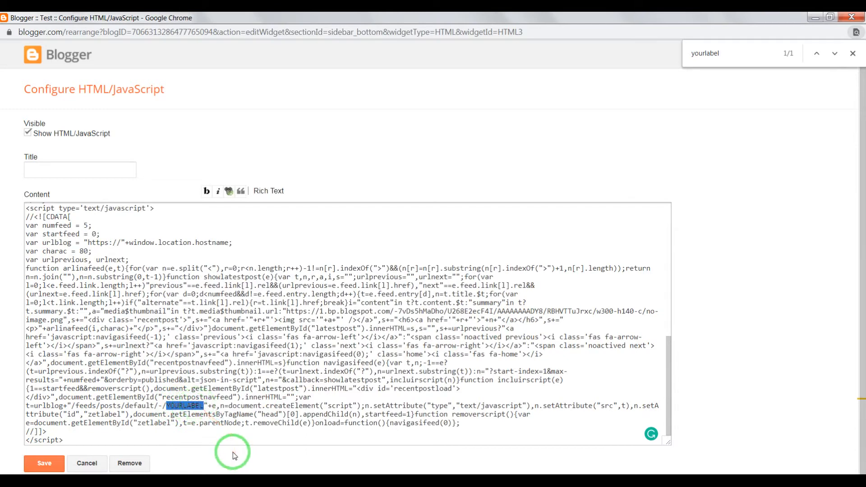
pyautogui.write('Sport')
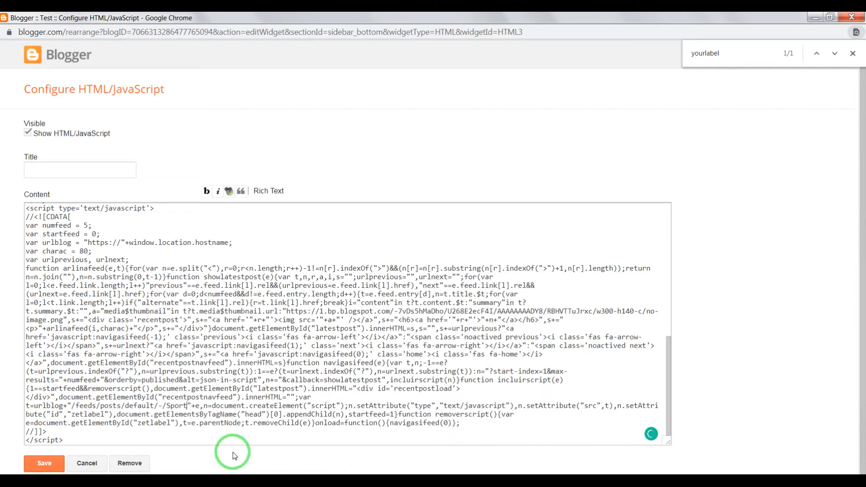
pyautogui.click(44, 463)
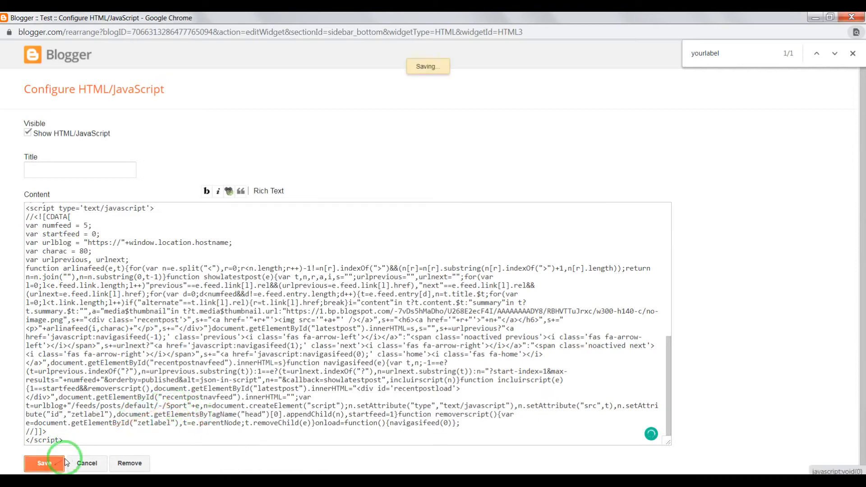
pyautogui.click(44, 462)
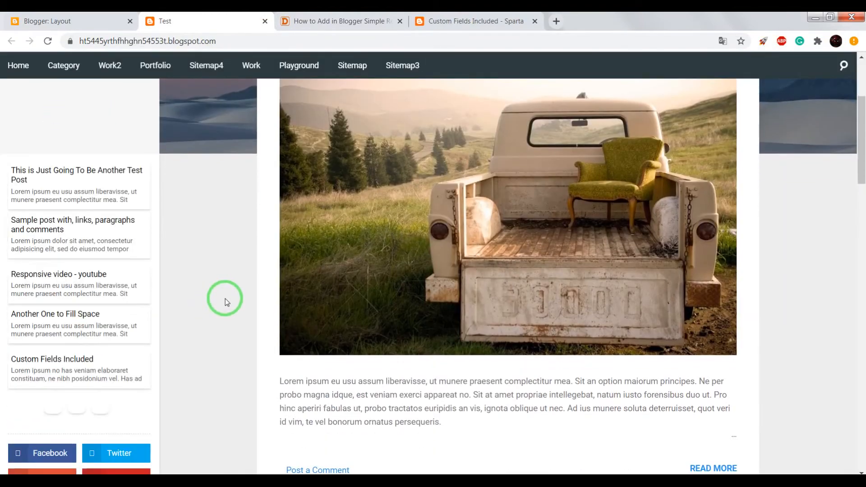
# Scroll to the sidebar widget now showing thumbnails beside each post.
pyautogui.scroll(-3)
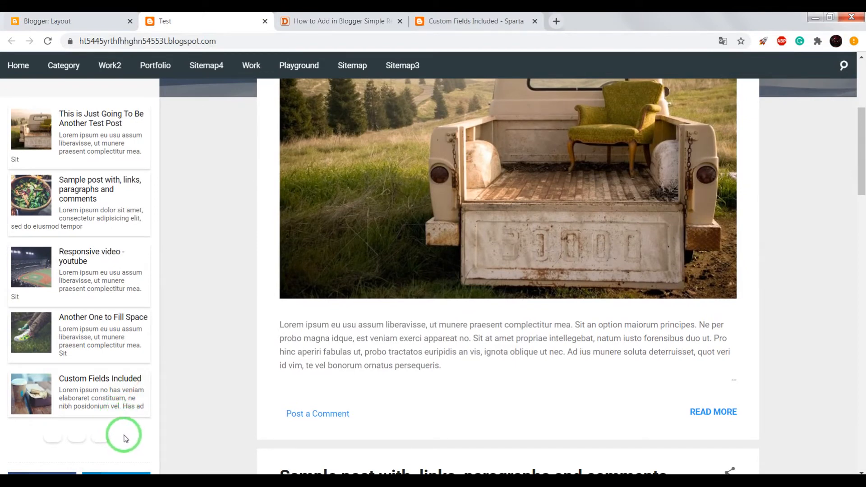
pyautogui.moveTo(142, 455)
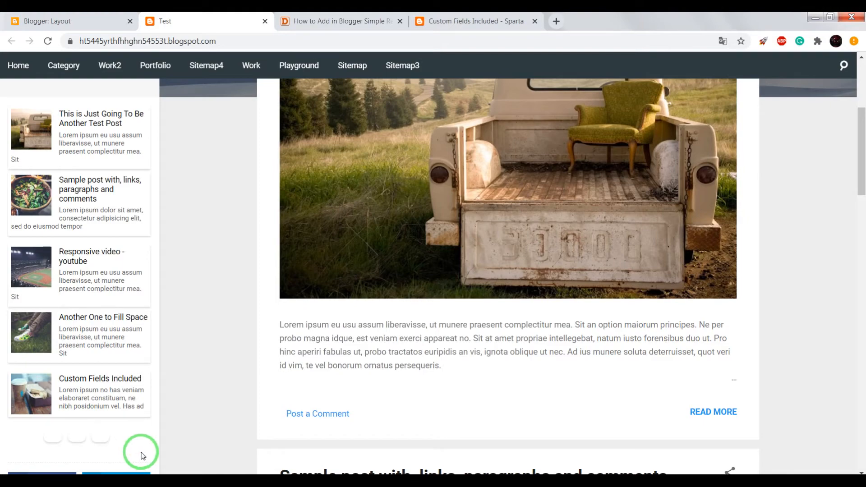
# Bring up the tutorial's Font Awesome stylesheet fix for the missing arrow icons.
pyautogui.click(340, 21)
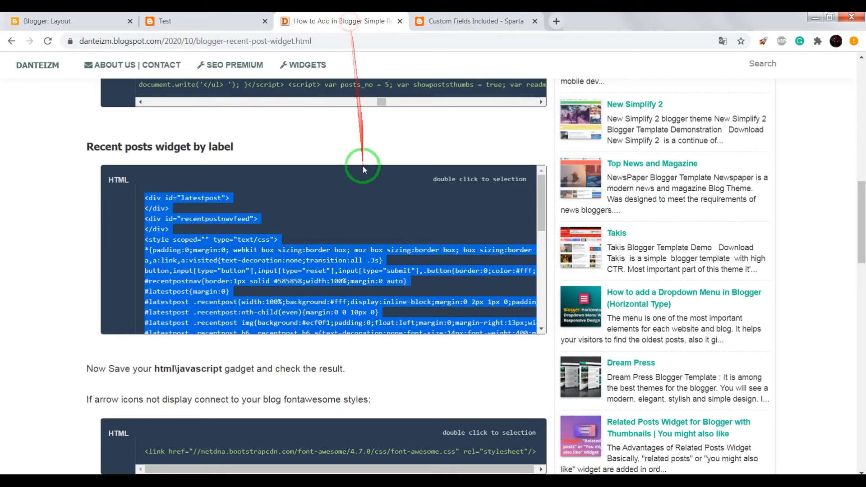
pyautogui.scroll(-3)
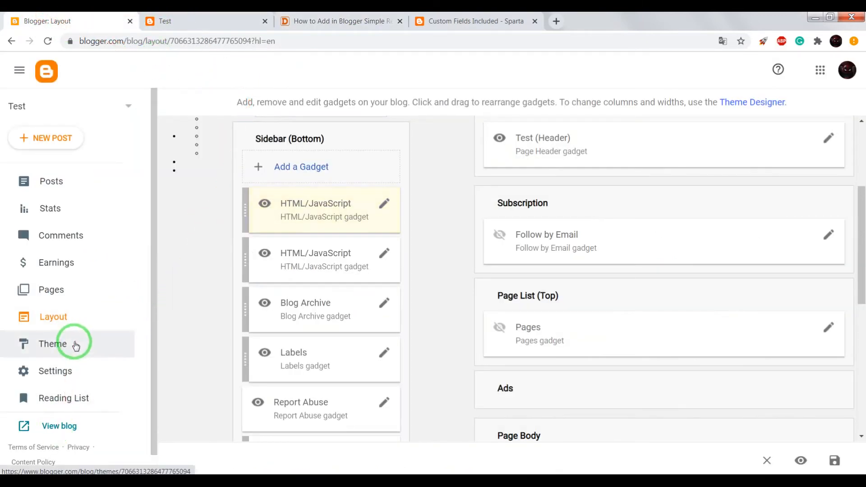
# Reach the theme's Edit HTML view from the Theme page's Customize dropdown.
pyautogui.click(52, 344)
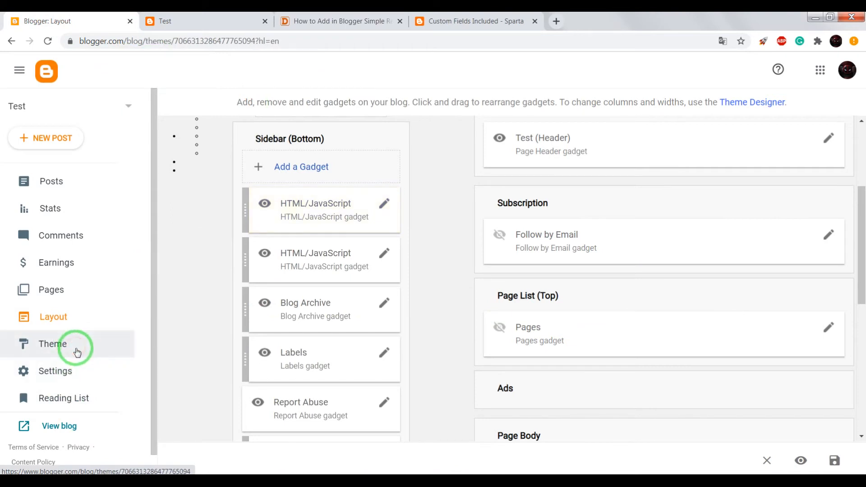
pyautogui.click(52, 343)
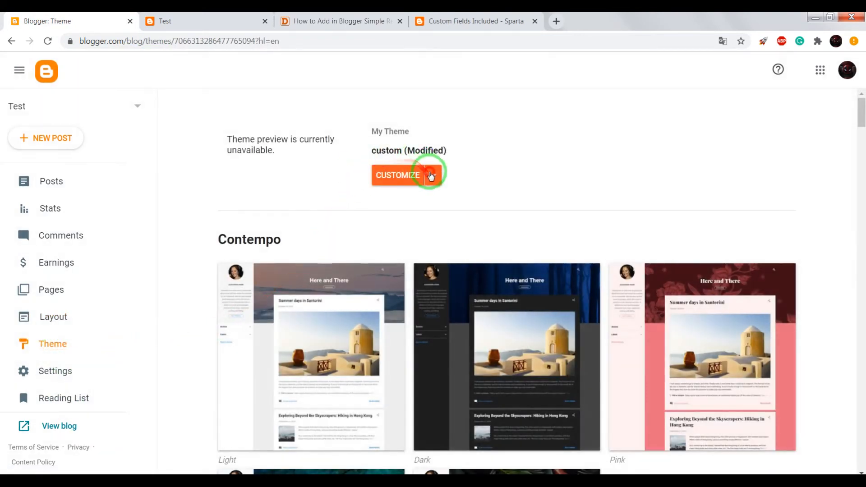
pyautogui.click(397, 175)
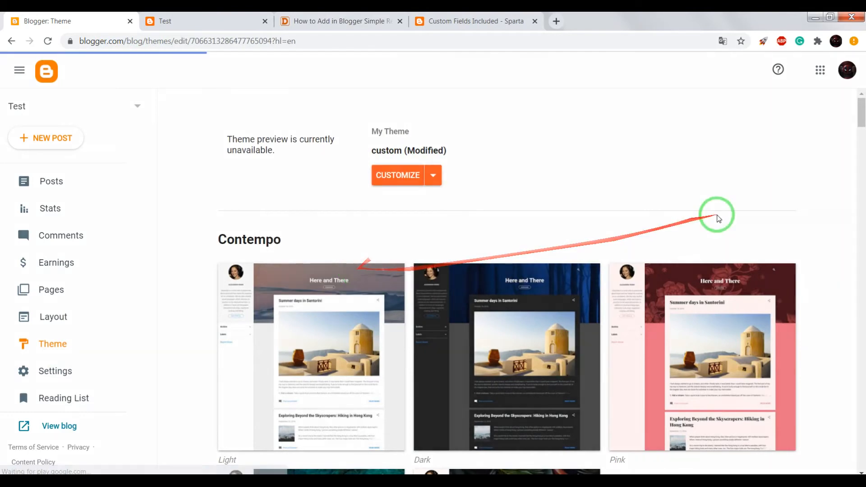
pyautogui.click(397, 174)
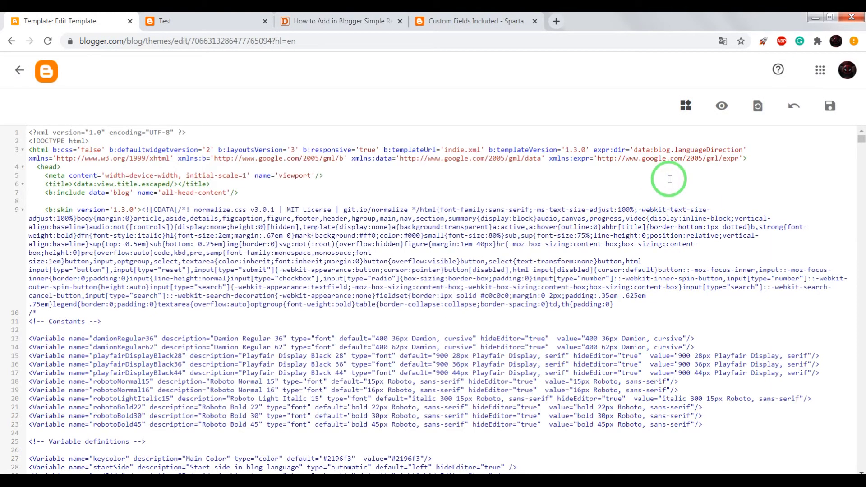
# Locate </head>, paste the font-awesome 4.7.0 <link> line above it, and save the theme.
pyautogui.press('Ctrl+f')
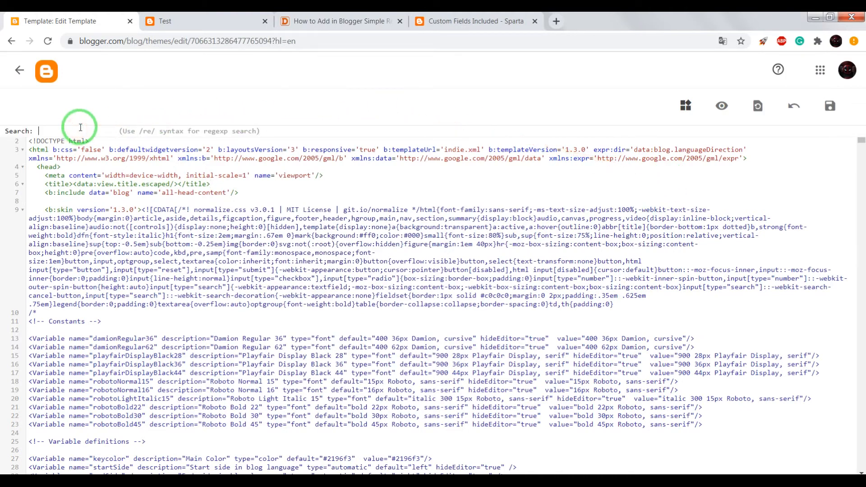
pyautogui.write('/head')
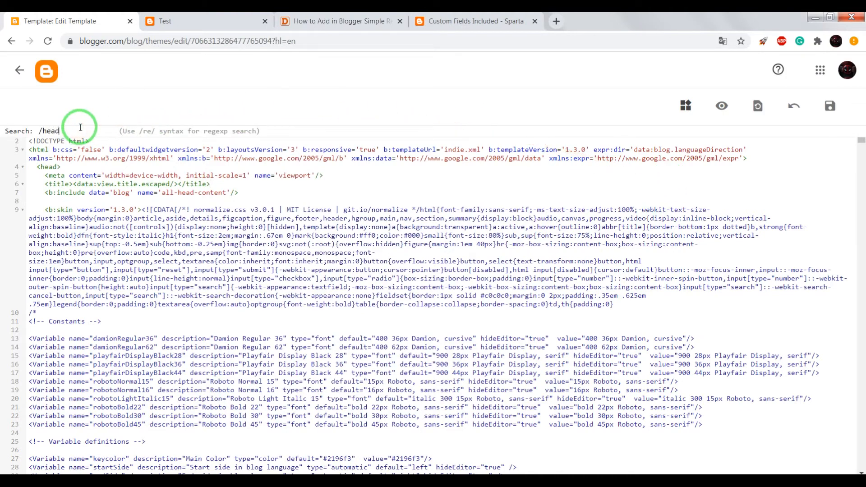
pyautogui.scroll(-3)
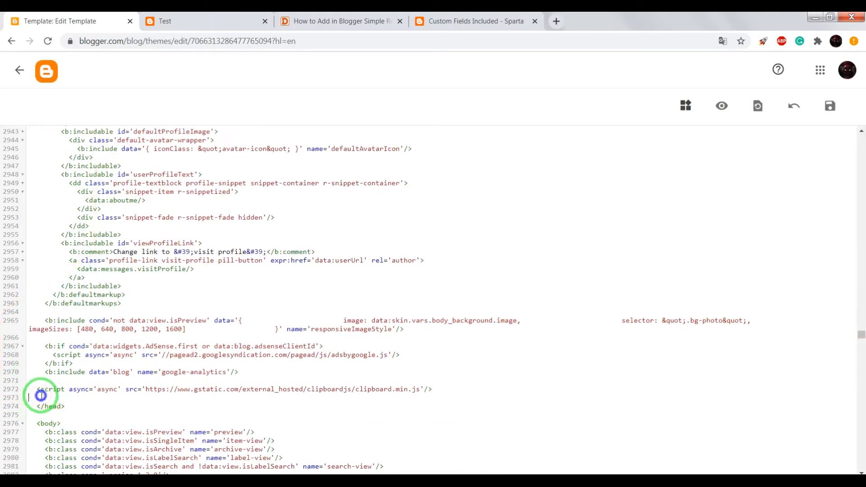
pyautogui.write('<link href="//netdna.bootstrapcdn.com/font-awesome/4.7.0/css/font-awesome.css" rel="stylesheet"/>')
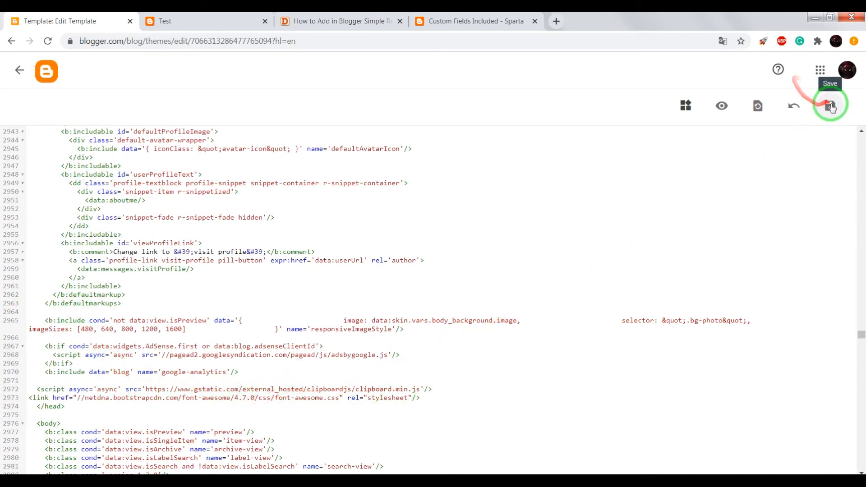
pyautogui.click(830, 105)
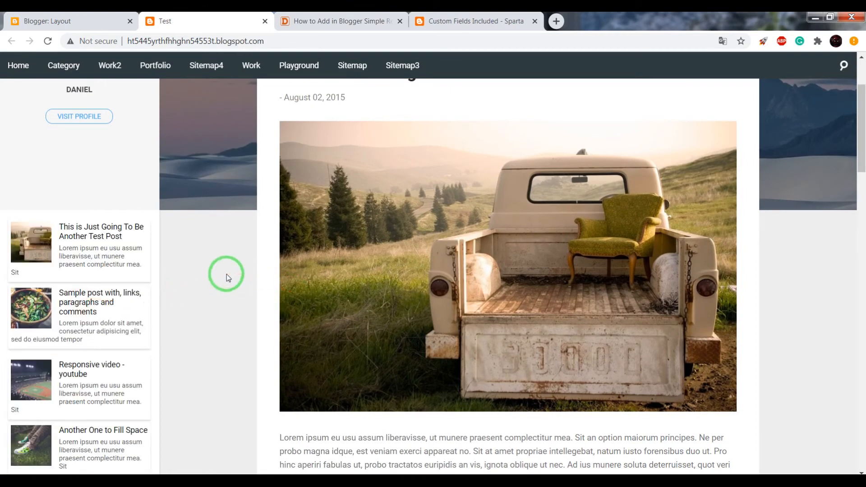
# Scroll to the sidebar widget on the live blog and page to its next set of posts.
pyautogui.scroll(-3)
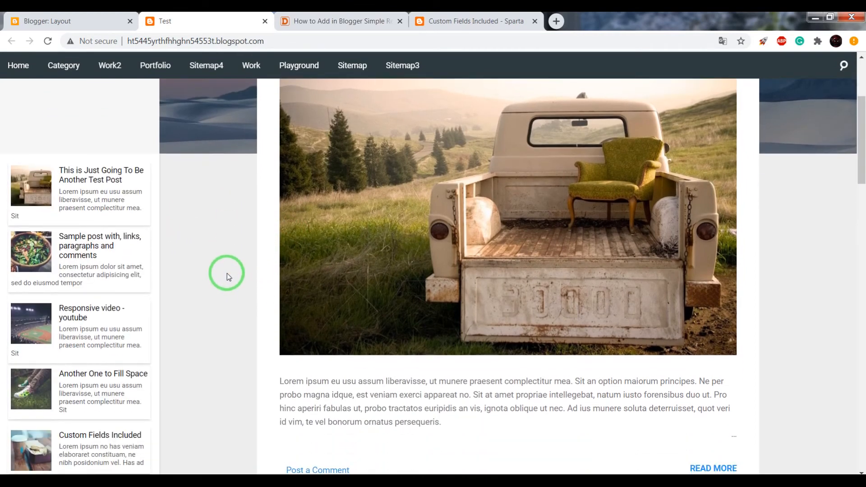
pyautogui.scroll(-3)
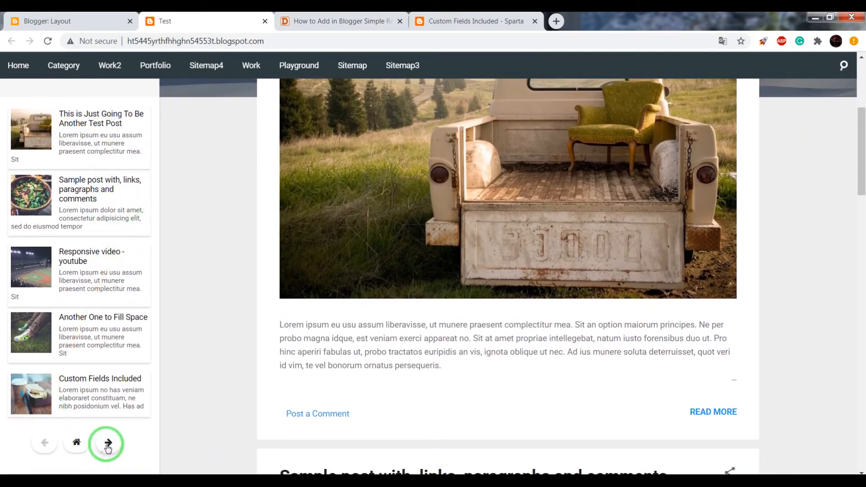
pyautogui.click(108, 442)
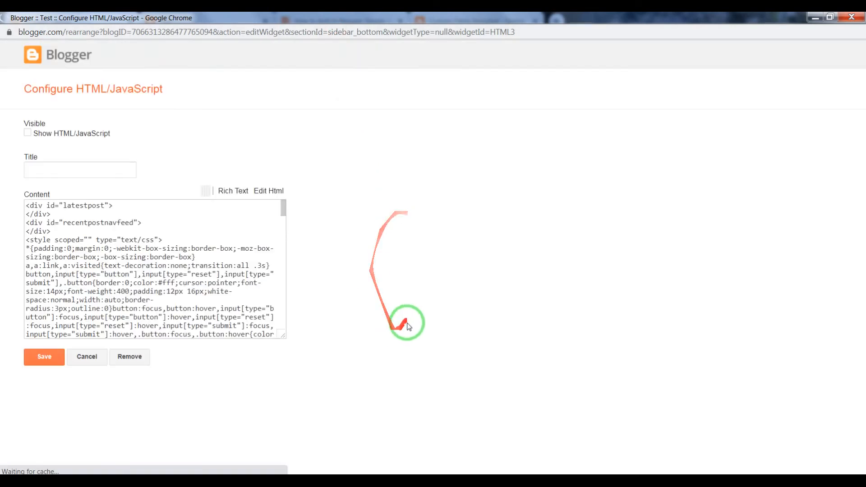
# Delete /-/Sport from the gadget's feed URL so it pulls all posts, and save it.
pyautogui.click(28, 132)
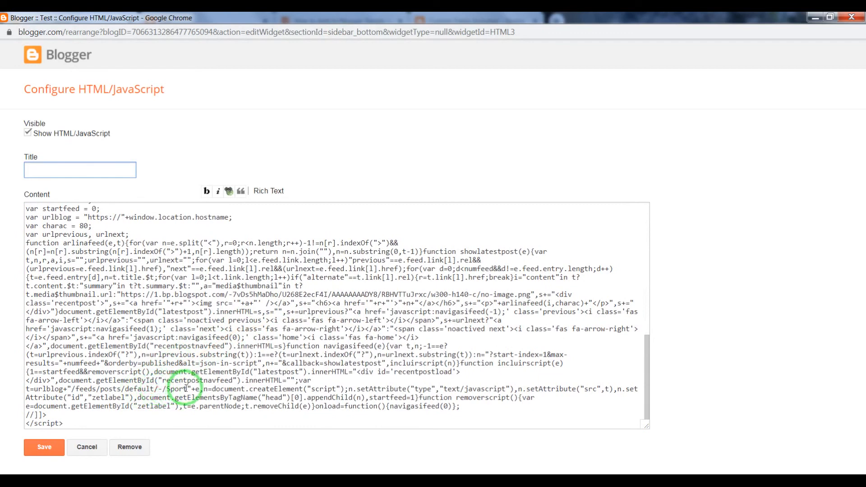
pyautogui.doubleClick(176, 390)
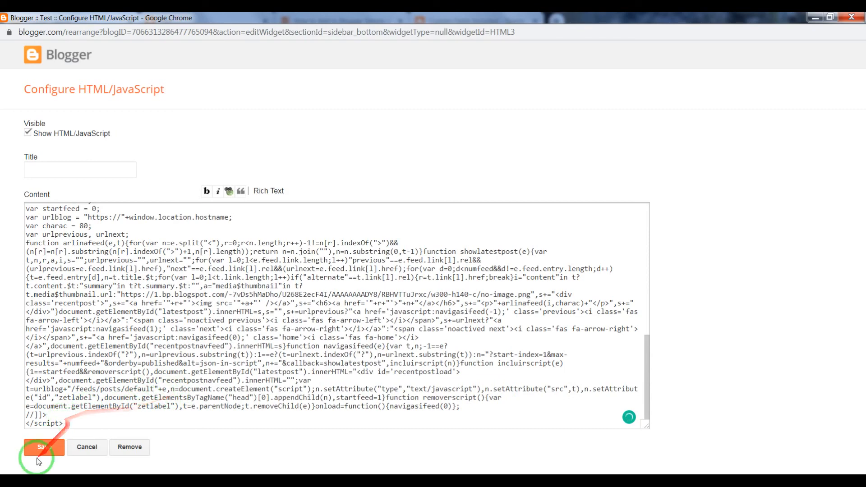
pyautogui.click(44, 447)
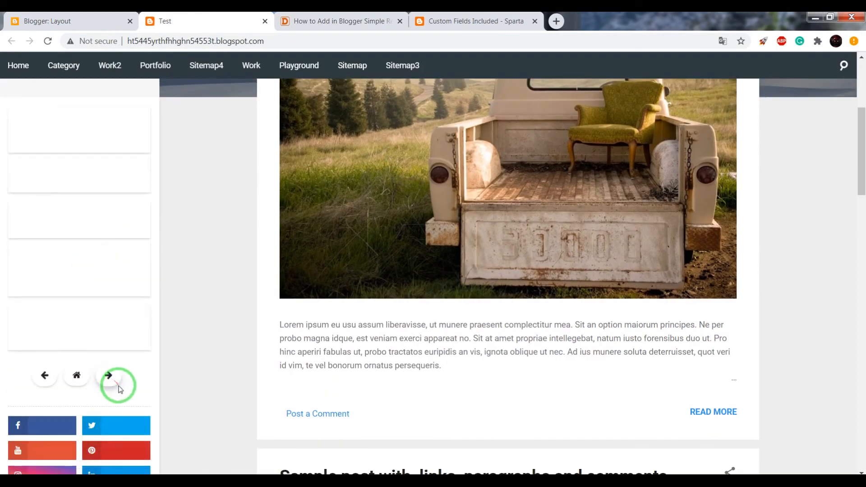
# Page the all-posts sidebar widget forward with its next arrow and review the results.
pyautogui.click(108, 375)
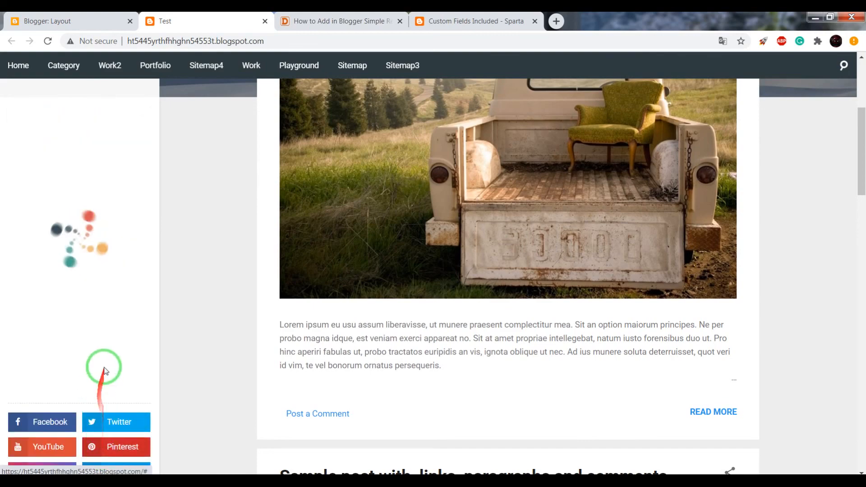
pyautogui.scroll(-3)
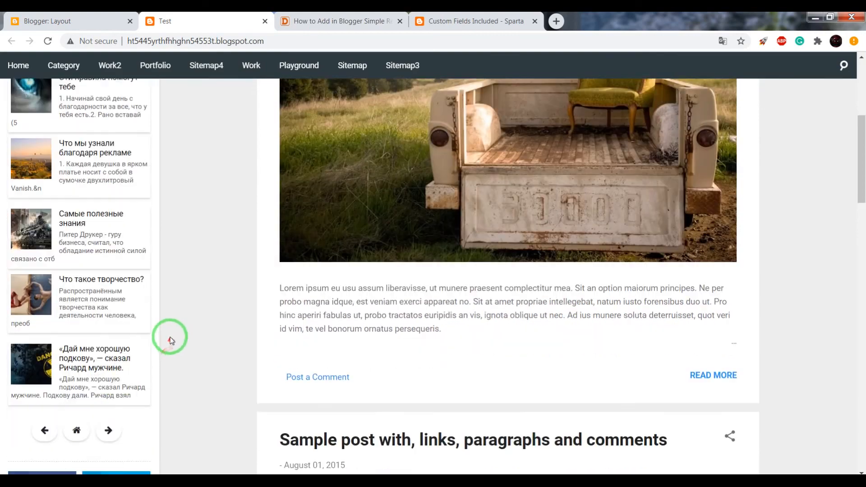
pyautogui.scroll(-3)
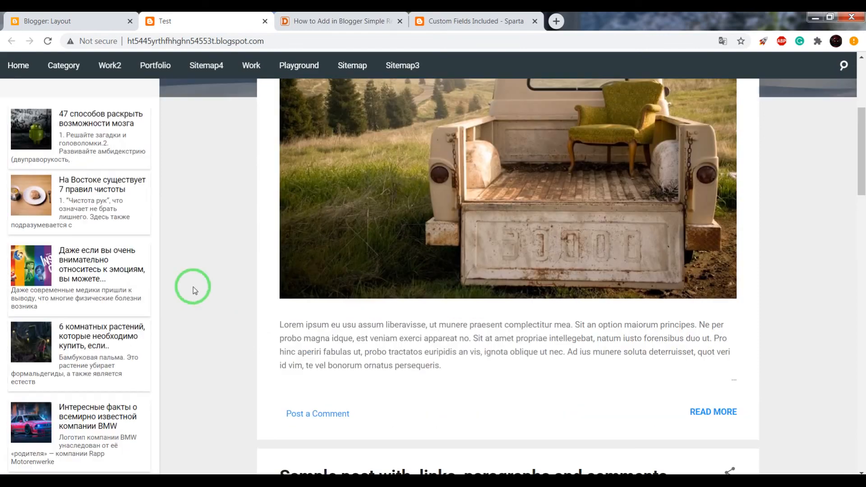